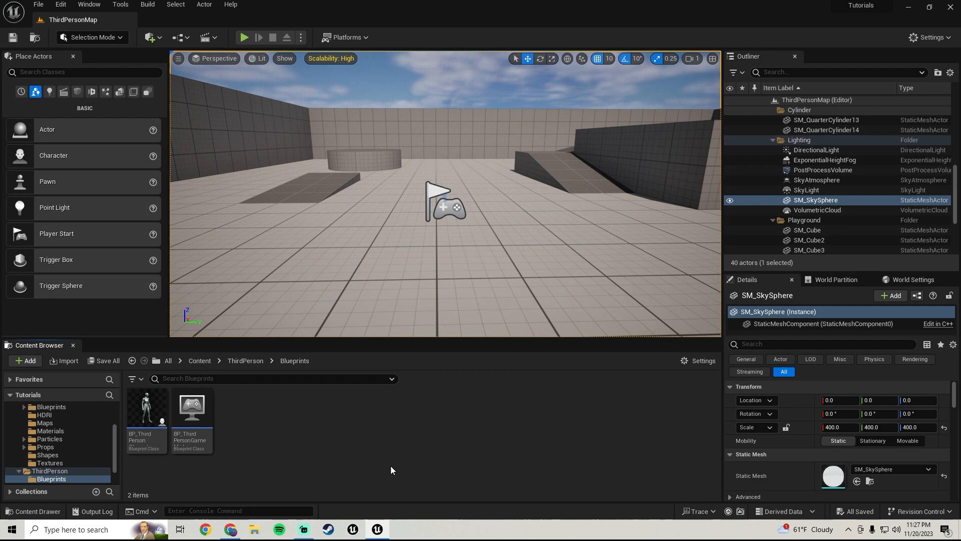
Open BP_ThirdPersonCharacter and add a Mouse Wheel Axis event to its Event Graph
{"action": "double_click", "coordinate": [146, 407]}
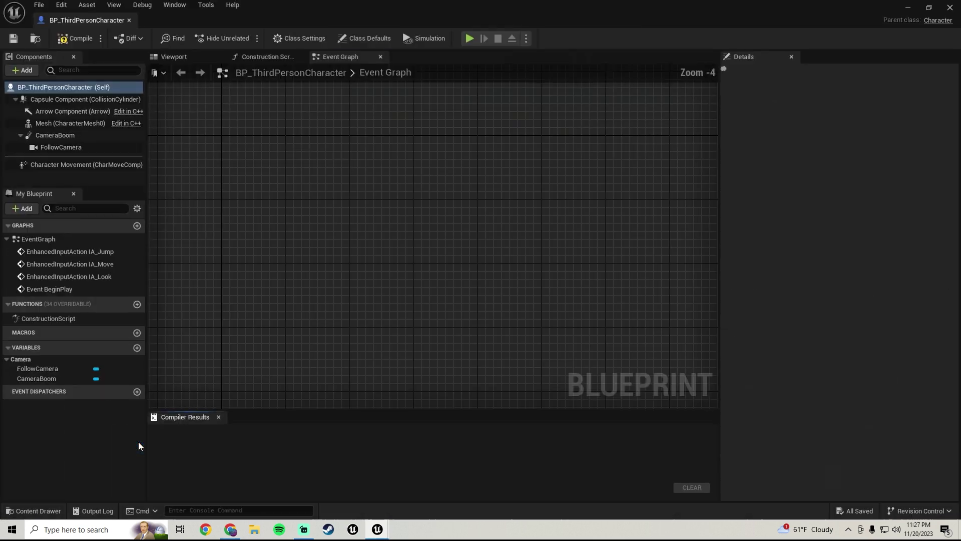
{"action": "left_click", "coordinate": [368, 38]}
{"action": "type", "text": "m"}
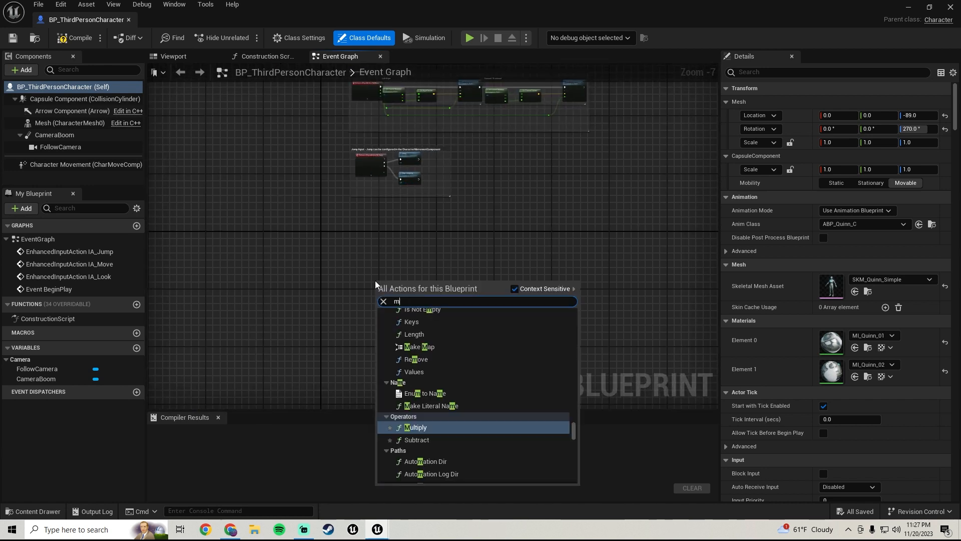
{"action": "type", "text": "ouse wheel"}
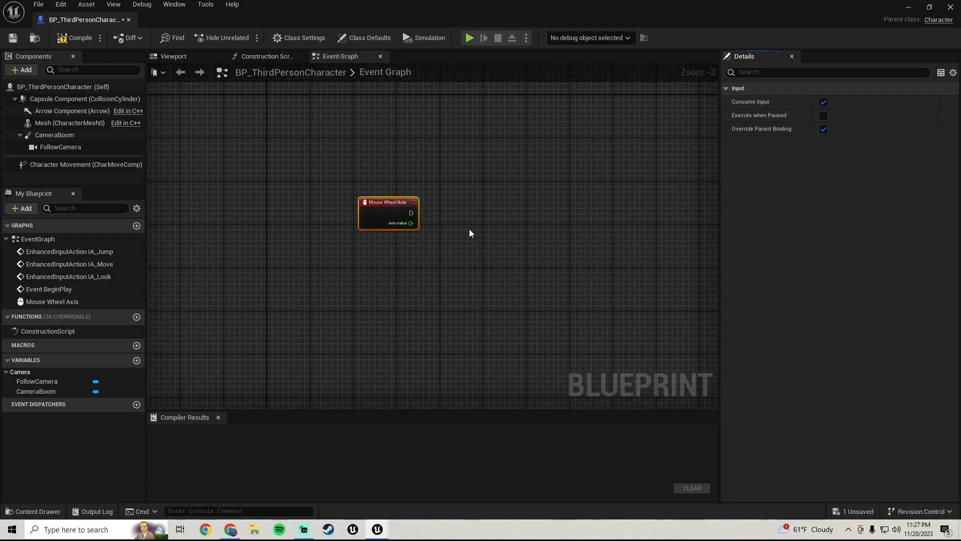
Feed the Mouse Wheel Axis value into a new Multiply node
{"action": "left_click_drag", "start_coordinate": [410, 222], "coordinate": [483, 319]}
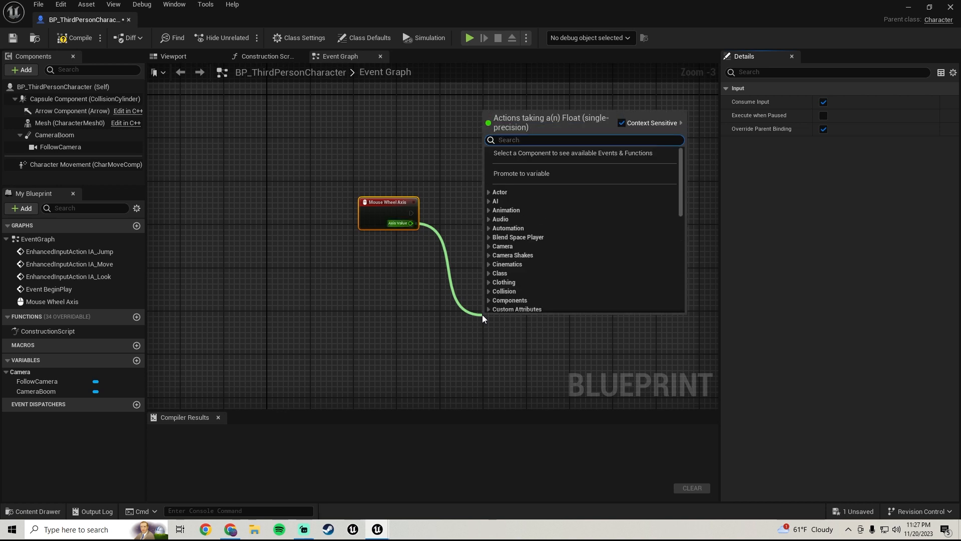
{"action": "type", "text": "multipl"}
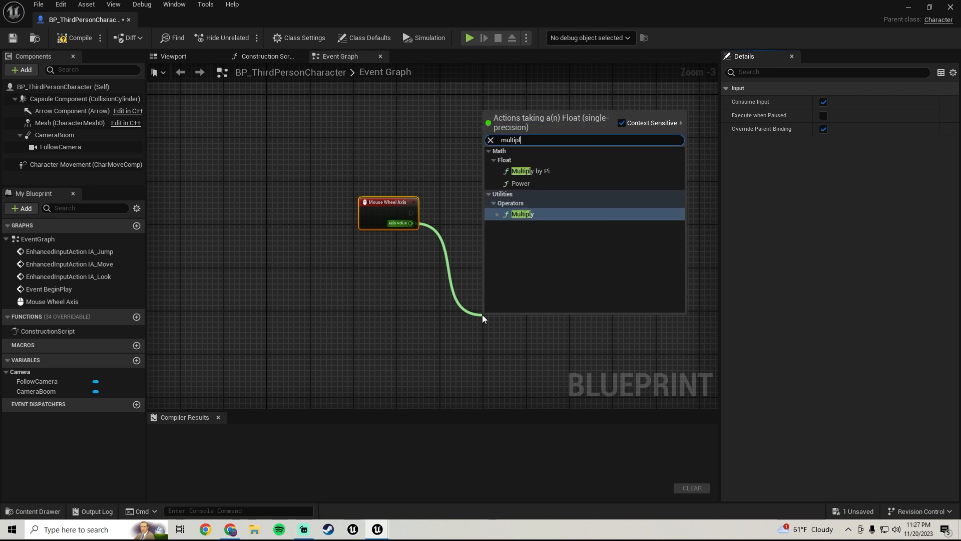
{"action": "left_click", "coordinate": [522, 214]}
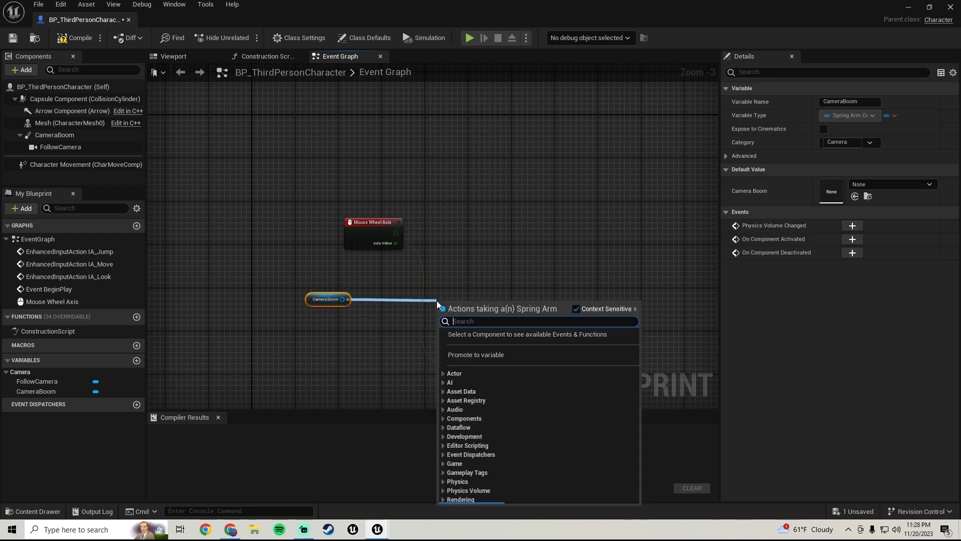
Add a CameraBoom Get Target Arm Length node and set the multiplier to -50
{"action": "type", "text": "get th"}
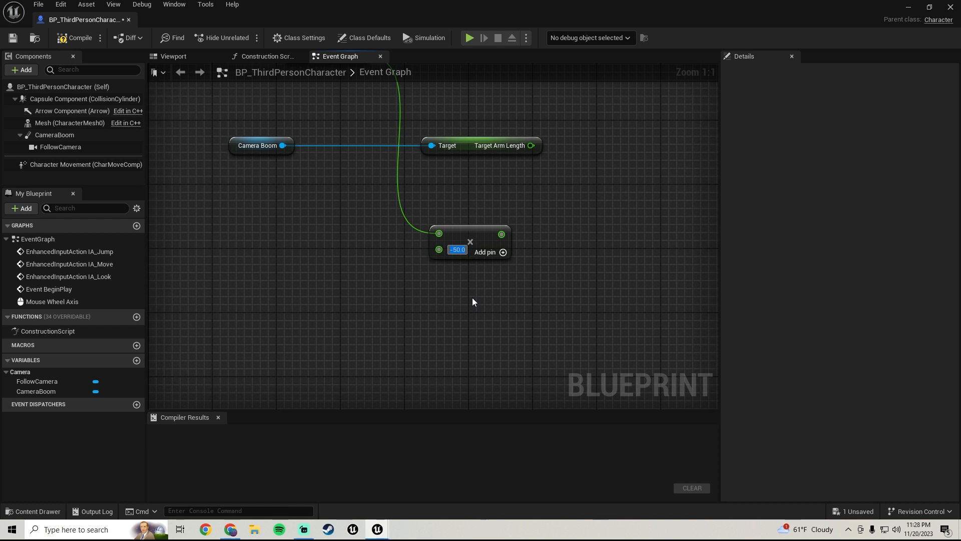
{"action": "scroll", "scroll_direction": "down", "scroll_amount": 3}
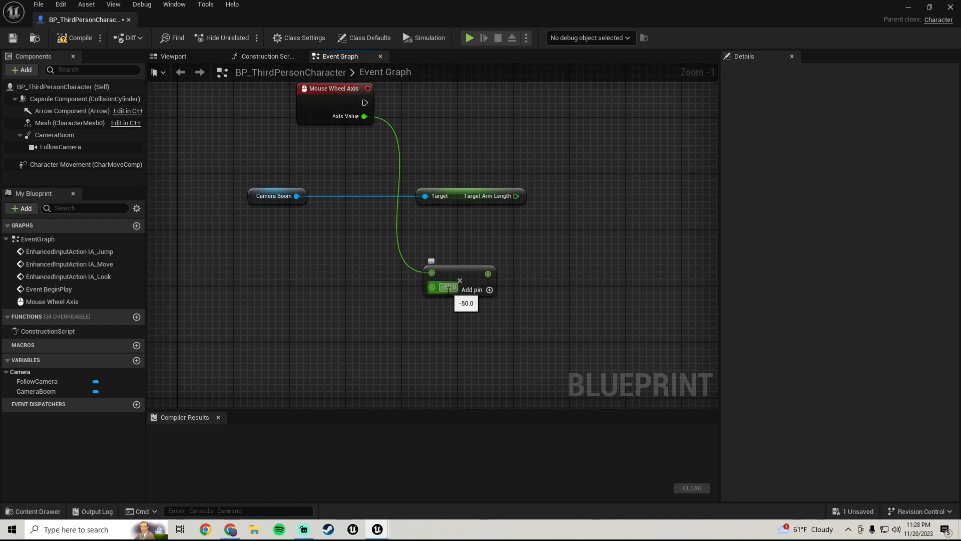
{"action": "double_click", "coordinate": [447, 287]}
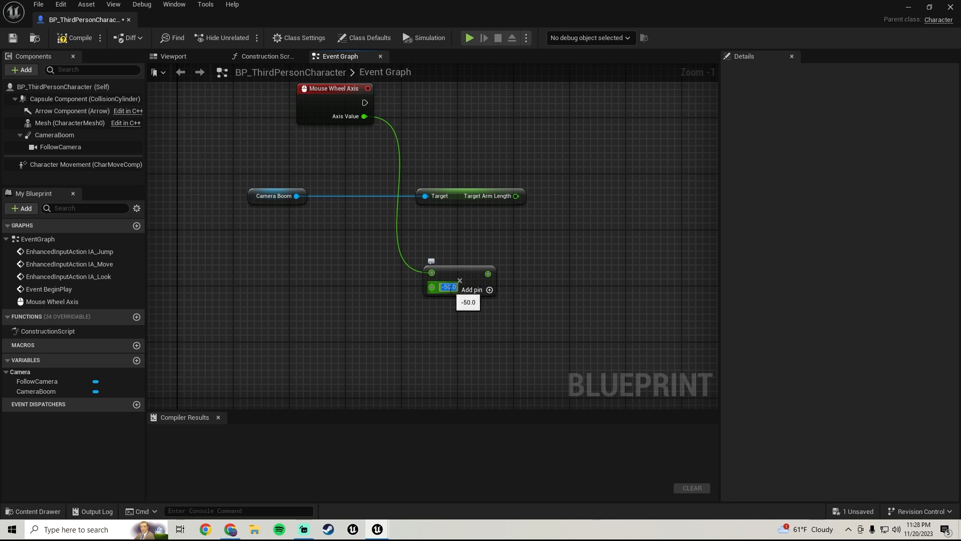
{"action": "mouse_move", "coordinate": [471, 293]}
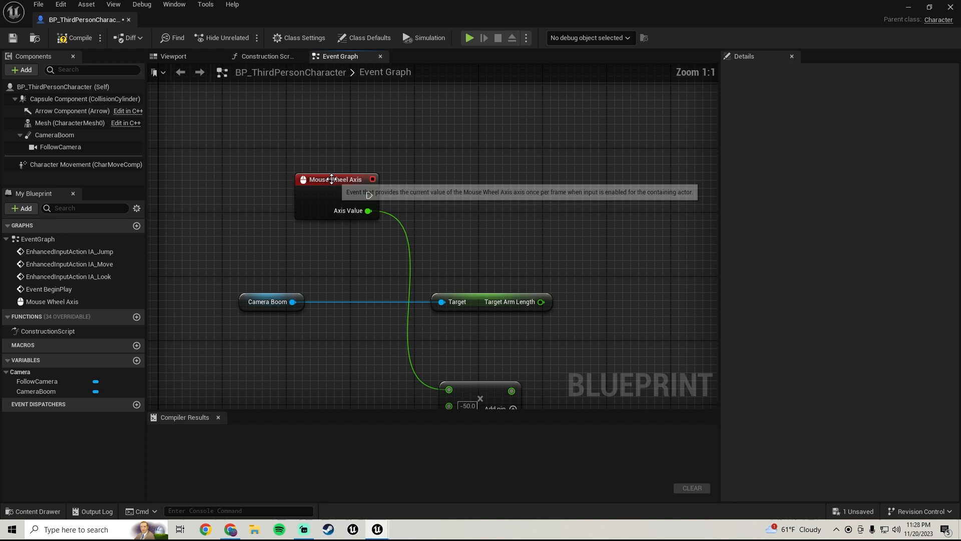
{"action": "scroll", "scroll_direction": "down", "scroll_amount": 3}
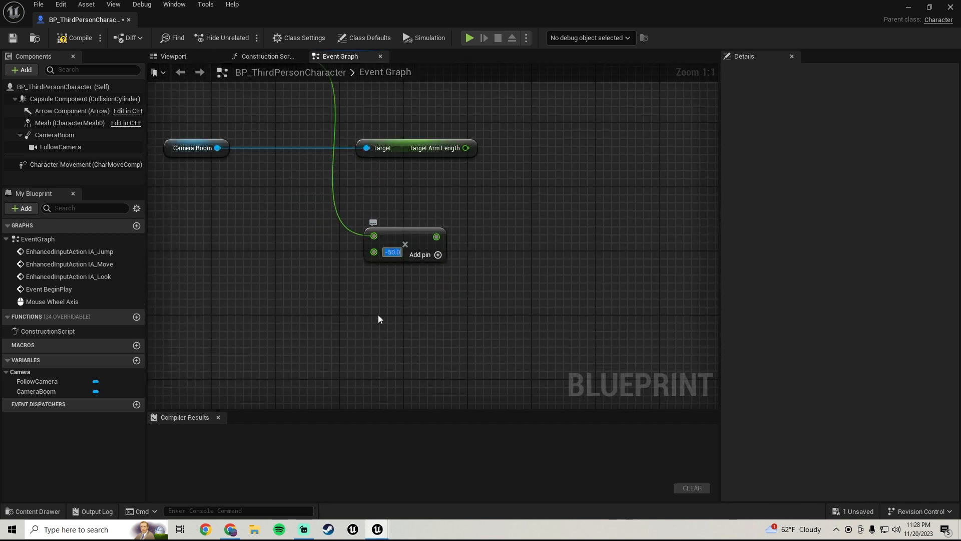
{"action": "scroll", "scroll_direction": "down", "scroll_amount": 3}
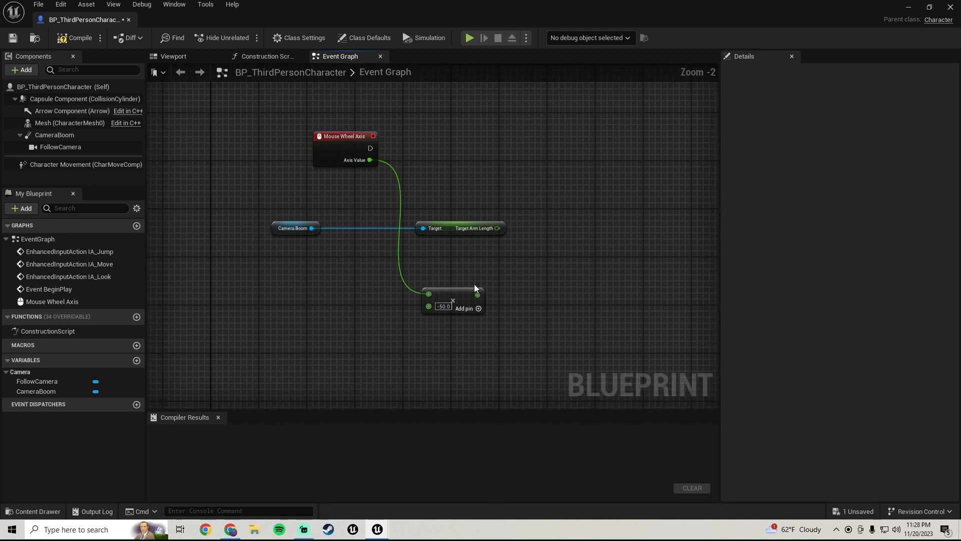
Add arm length to the scaled wheel value, drive Set Target Arm Length, return to the level
{"action": "left_click_drag", "start_coordinate": [502, 228], "coordinate": [559, 273]}
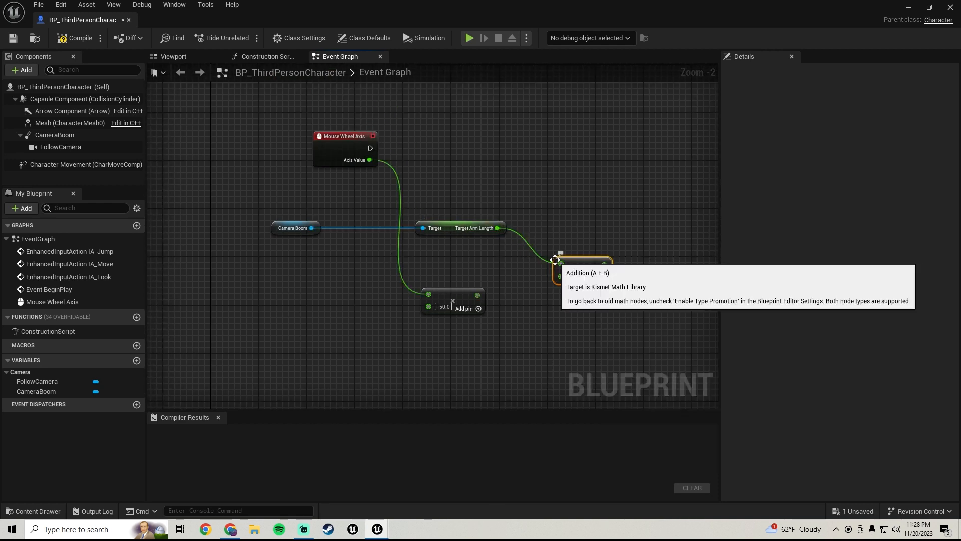
{"action": "left_click", "coordinate": [454, 229]}
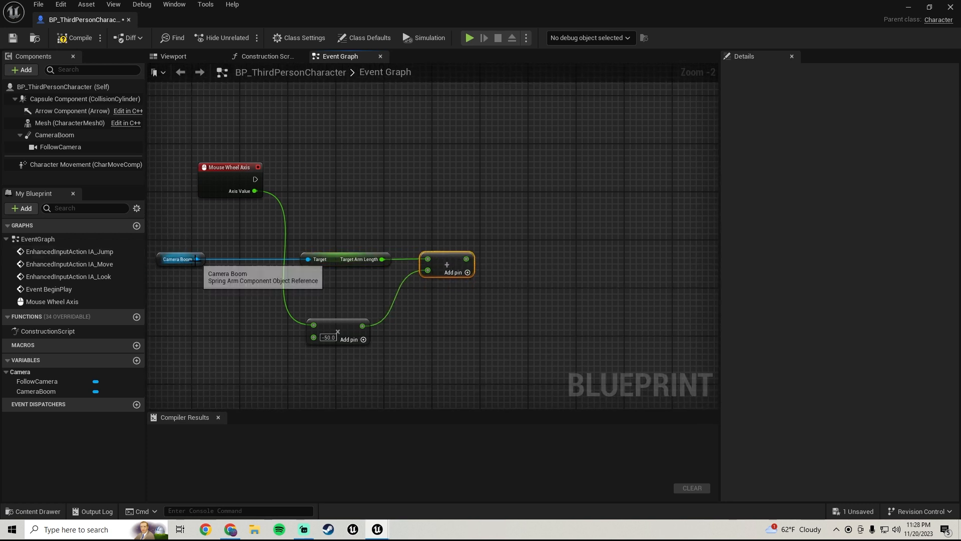
{"action": "type", "text": "set target"}
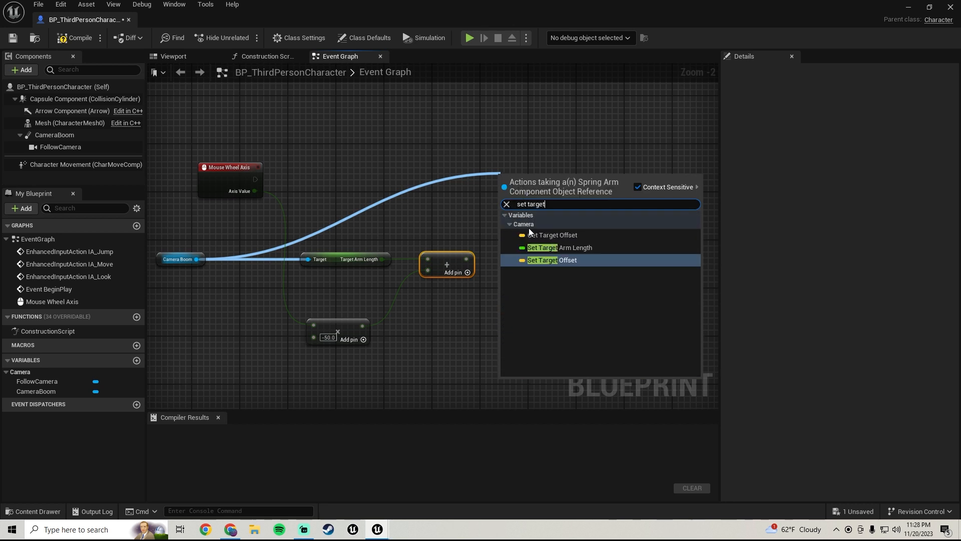
{"action": "left_click", "coordinate": [559, 248]}
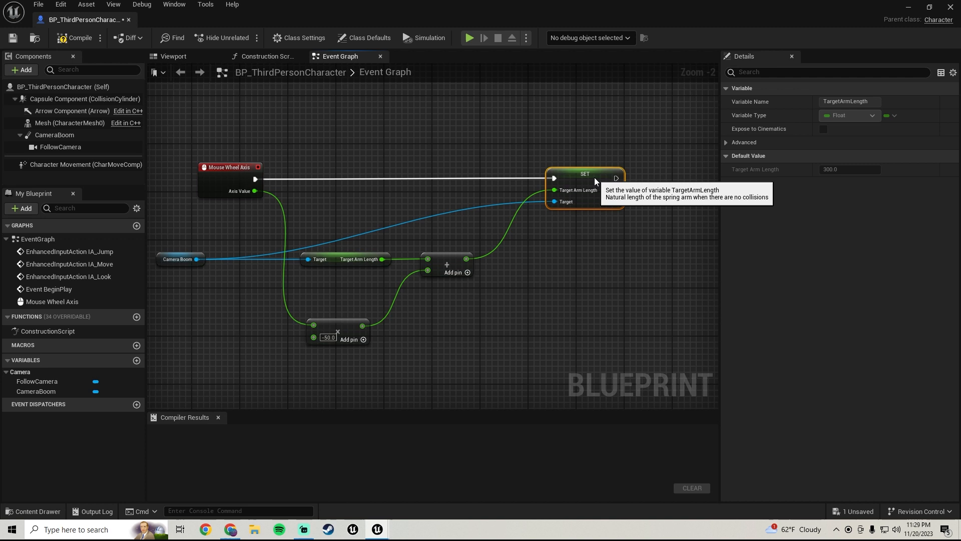
{"action": "left_click", "coordinate": [74, 38]}
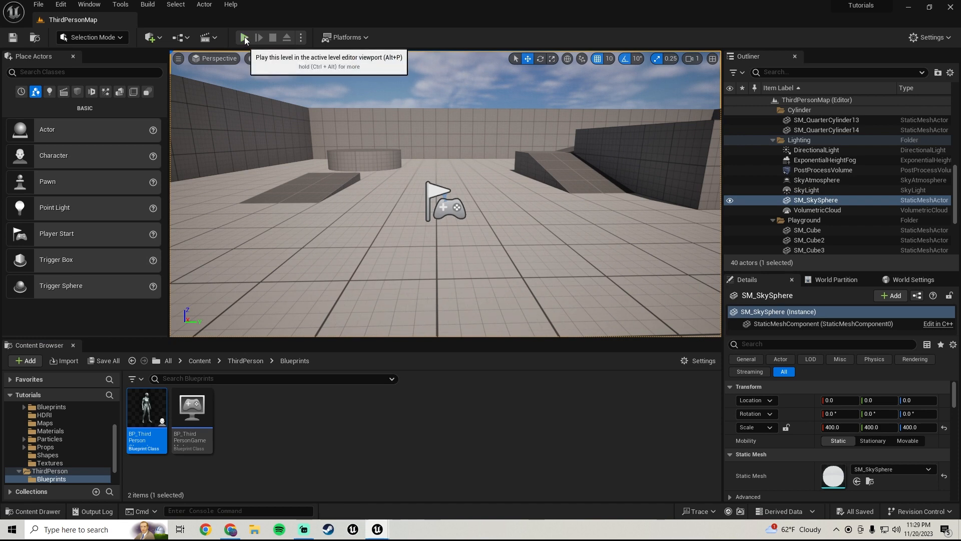
{"action": "left_click", "coordinate": [242, 38]}
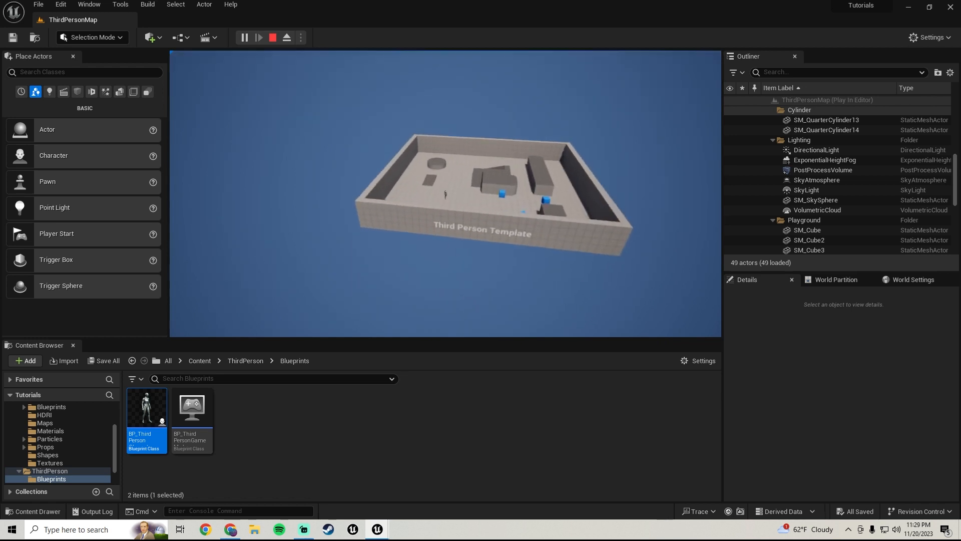
{"action": "left_click", "coordinate": [272, 37]}
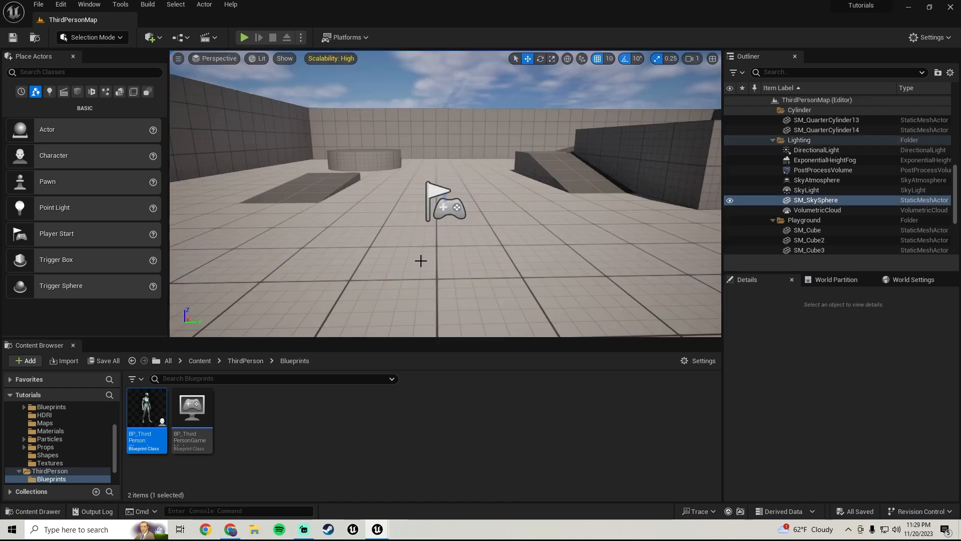
{"action": "double_click", "coordinate": [147, 407]}
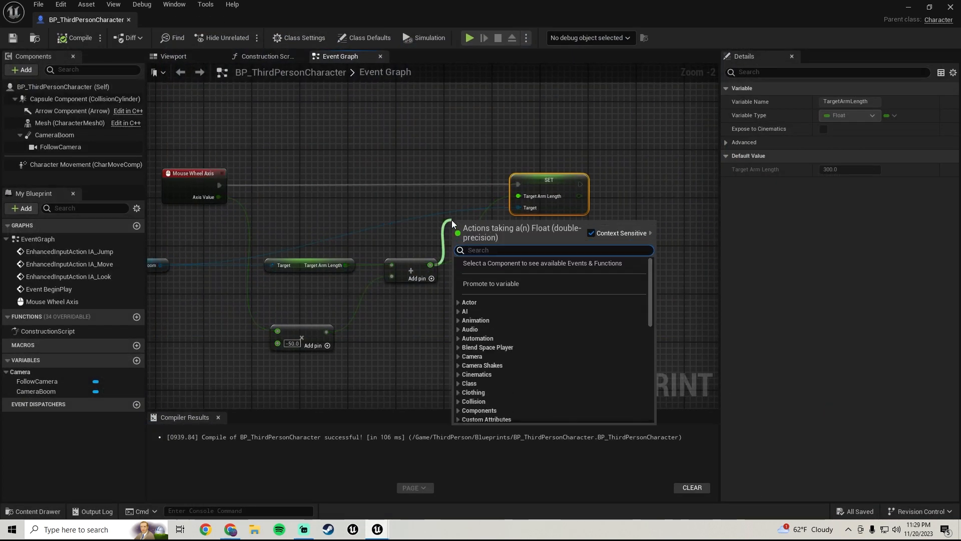
Insert a Clamp (Float) with Min 200 and Max 1000 before SET Target Arm Length
{"action": "type", "text": "clamp"}
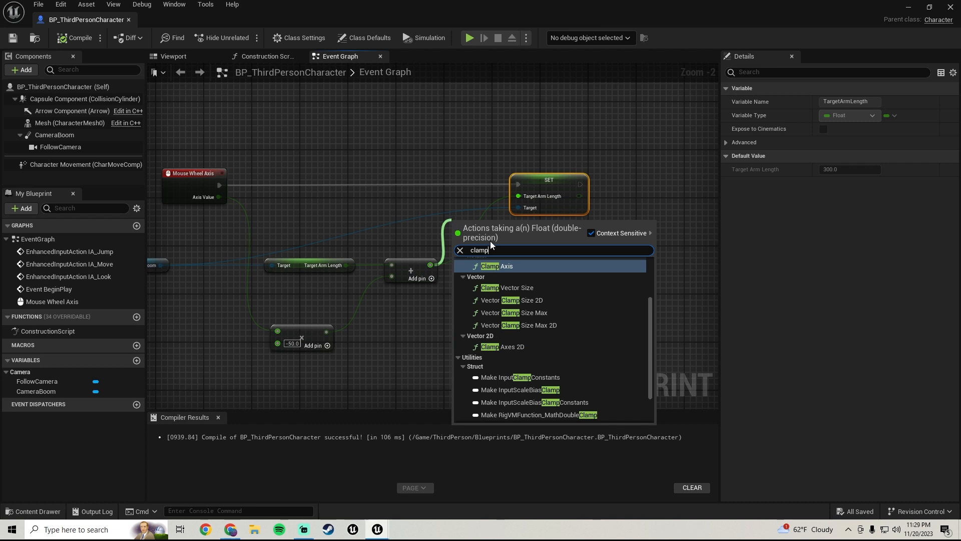
{"action": "left_click", "coordinate": [490, 266]}
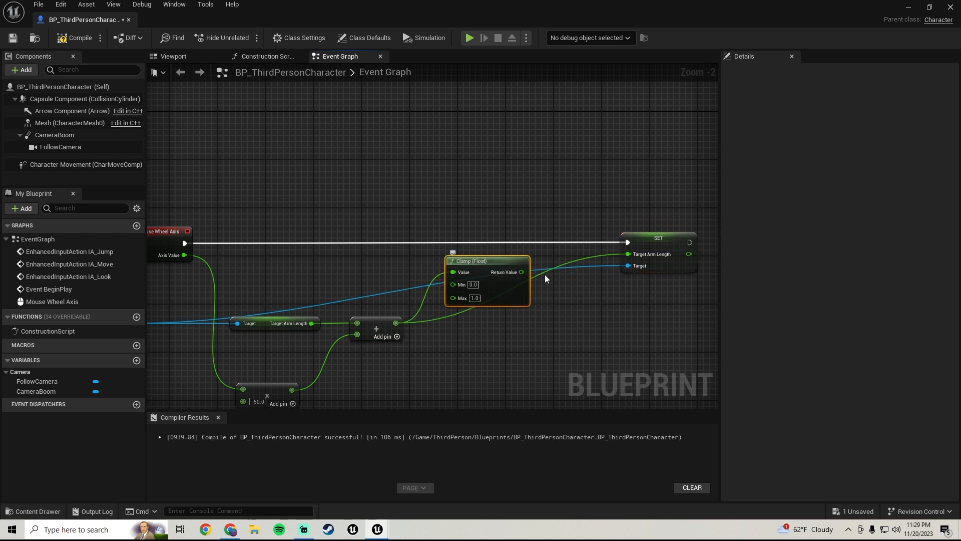
{"action": "left_click", "coordinate": [472, 284]}
{"action": "type", "text": "200"}
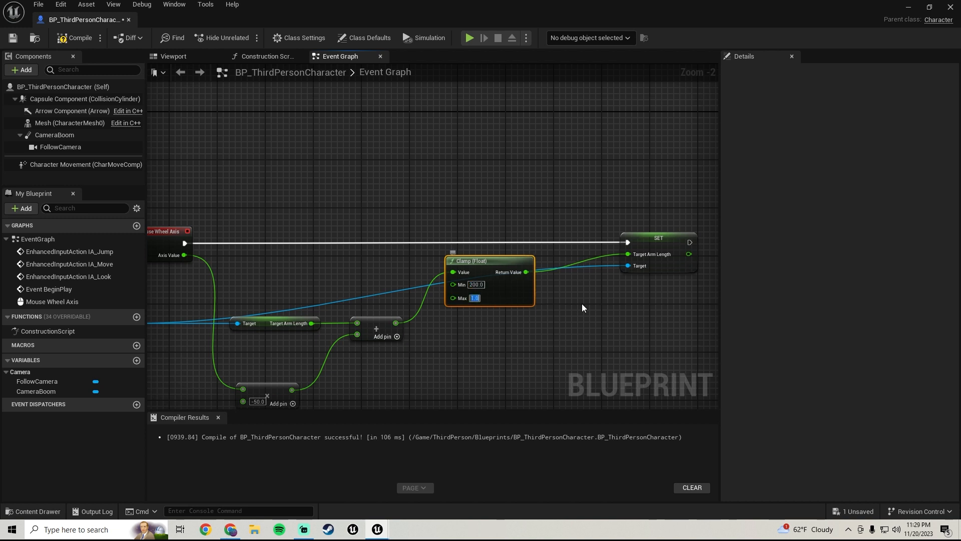
{"action": "type", "text": "1000.0"}
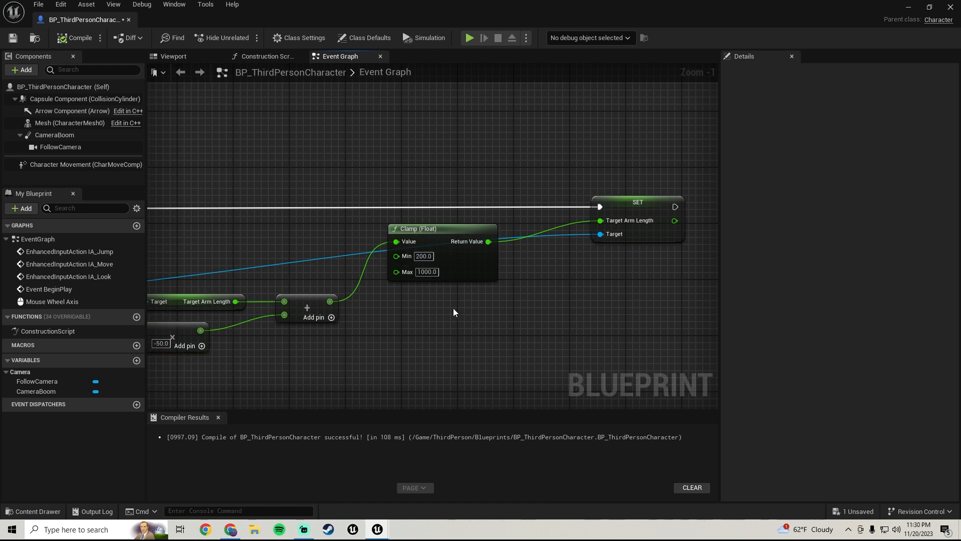
{"action": "double_click", "coordinate": [427, 272]}
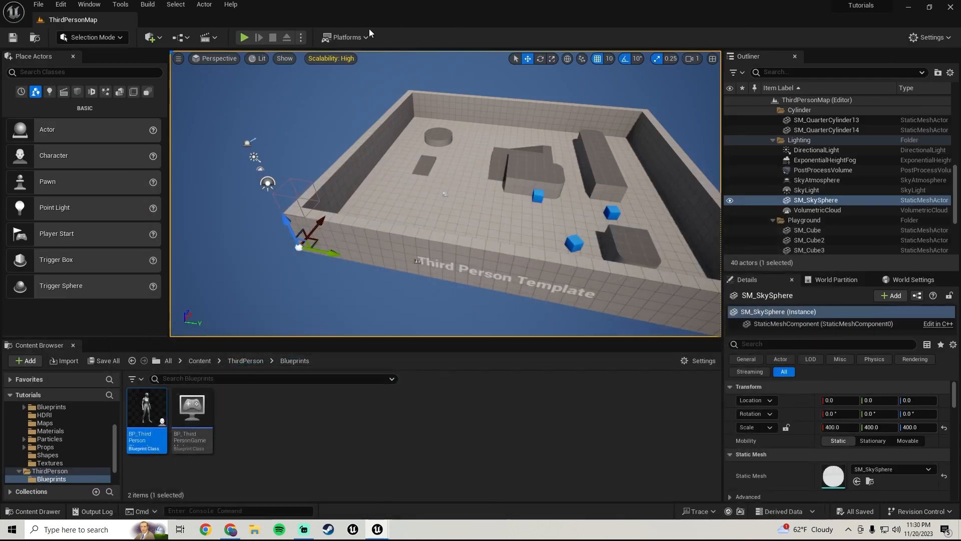
Playtest the zoom, change the multiplier to -100, and play again
{"action": "left_click", "coordinate": [244, 37]}
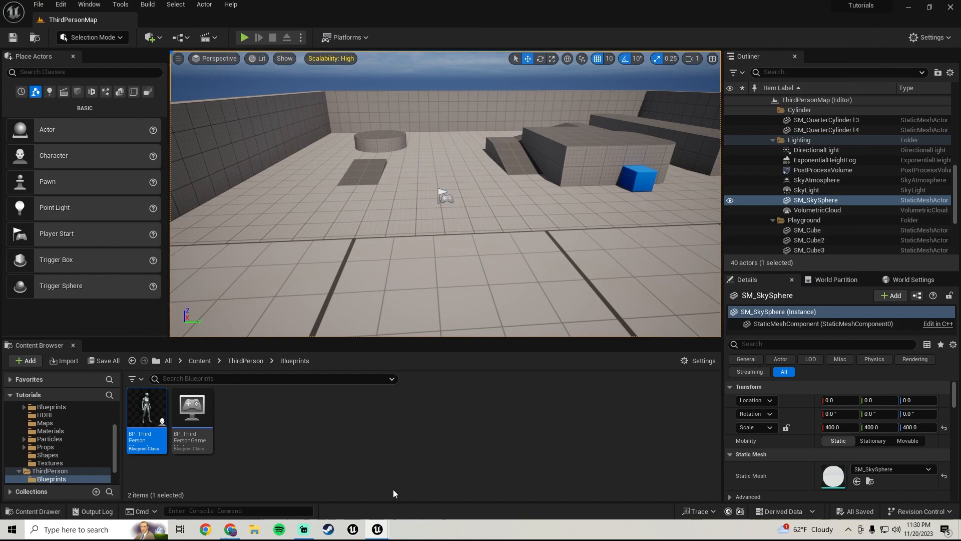
{"action": "double_click", "coordinate": [147, 408]}
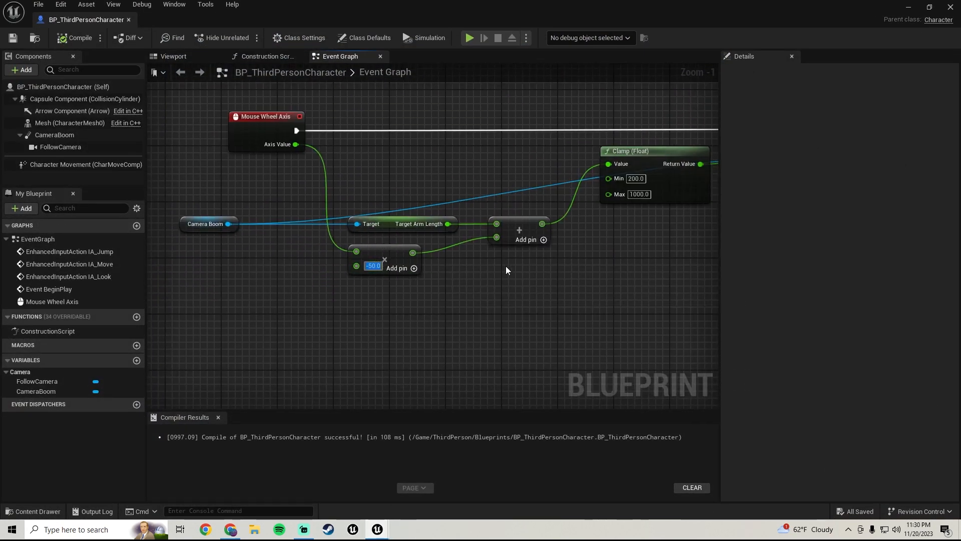
{"action": "type", "text": "-10.0"}
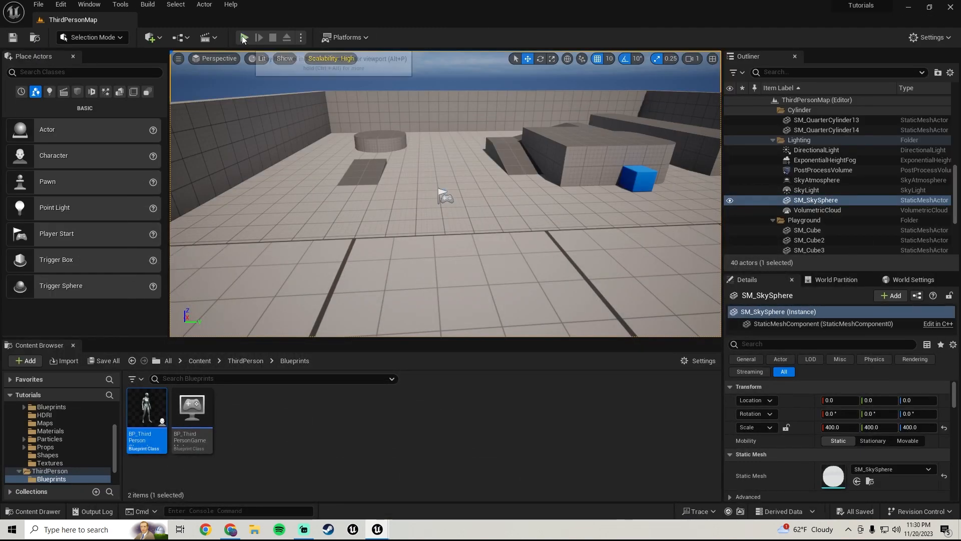
{"action": "left_click", "coordinate": [243, 38]}
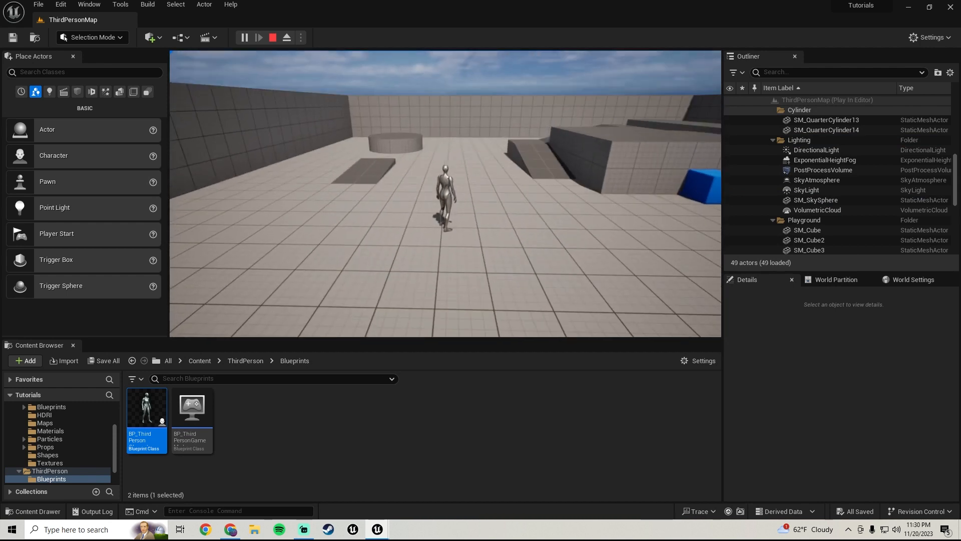
{"action": "left_click", "coordinate": [273, 37]}
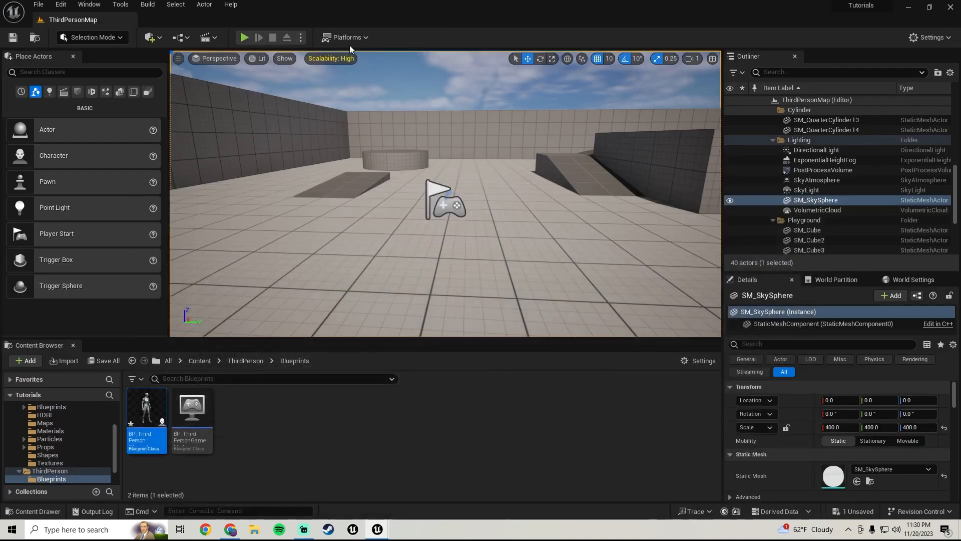
Run further zoom playtests, reopening the character blueprint between them
{"action": "left_click", "coordinate": [244, 38]}
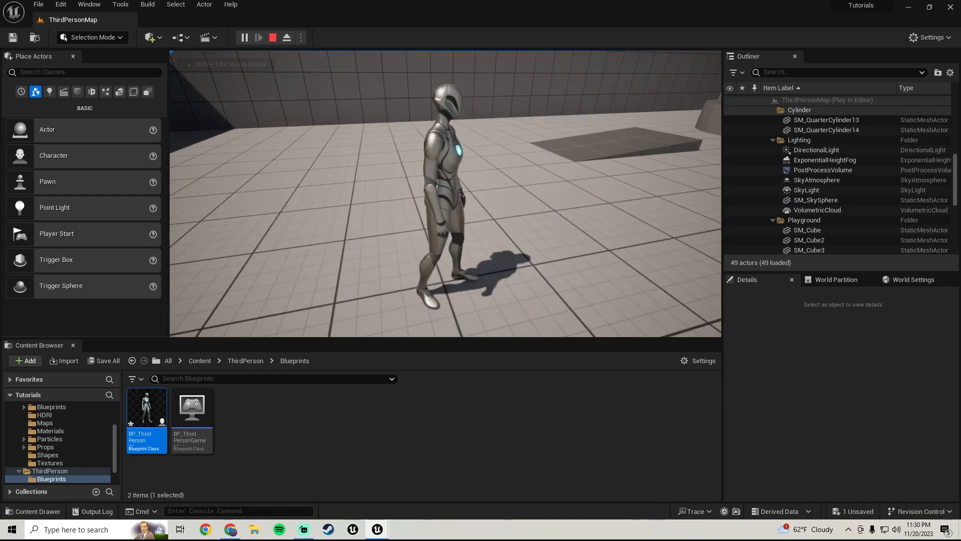
{"action": "double_click", "coordinate": [147, 407]}
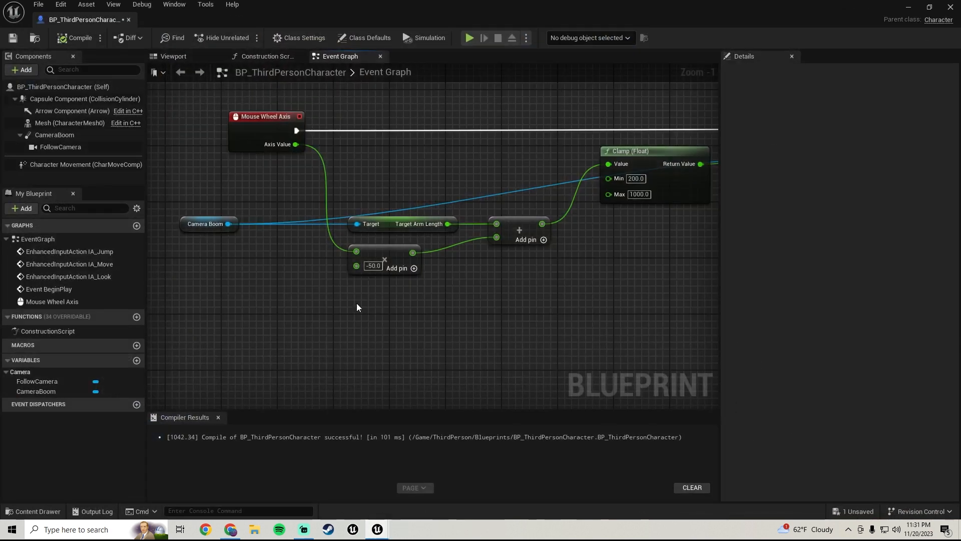
{"action": "mouse_move", "coordinate": [405, 264]}
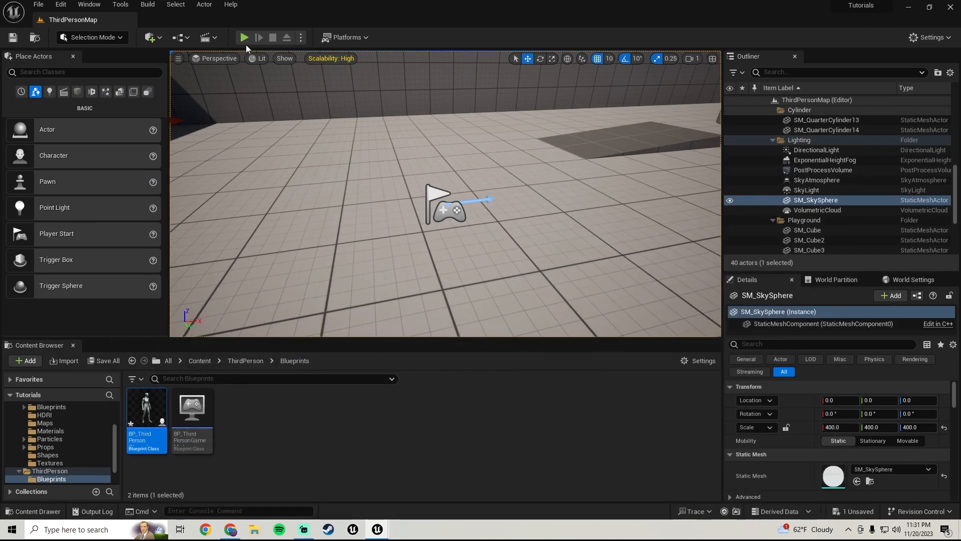
{"action": "left_click", "coordinate": [244, 38]}
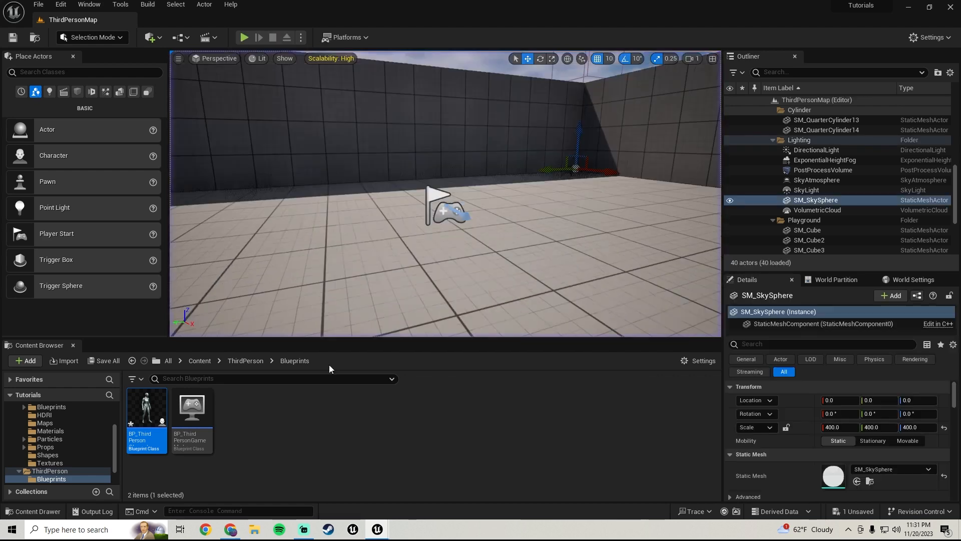
{"action": "double_click", "coordinate": [146, 408]}
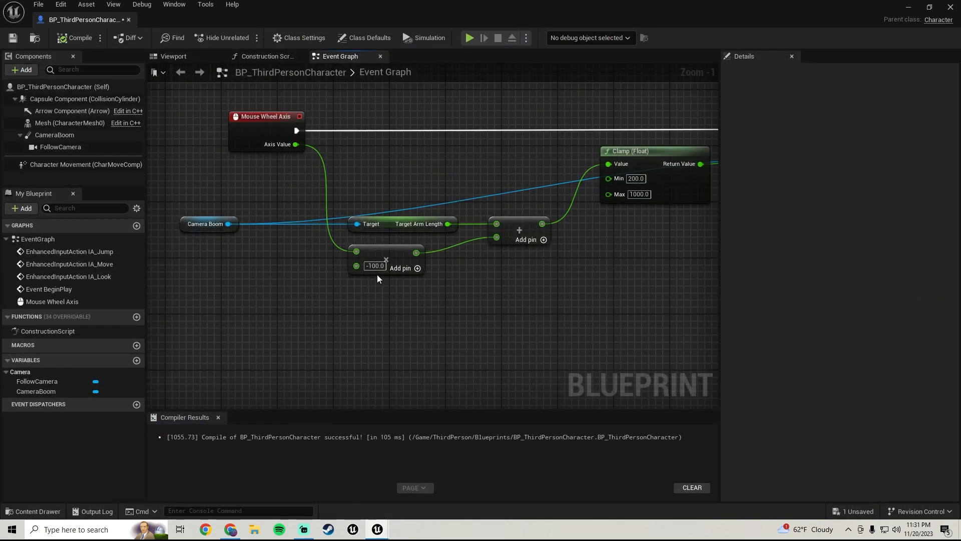
Restore the multiplier to -50, wrap the nodes in a 'Camera Zoom' comment, and compile
{"action": "type", "text": "-50.0"}
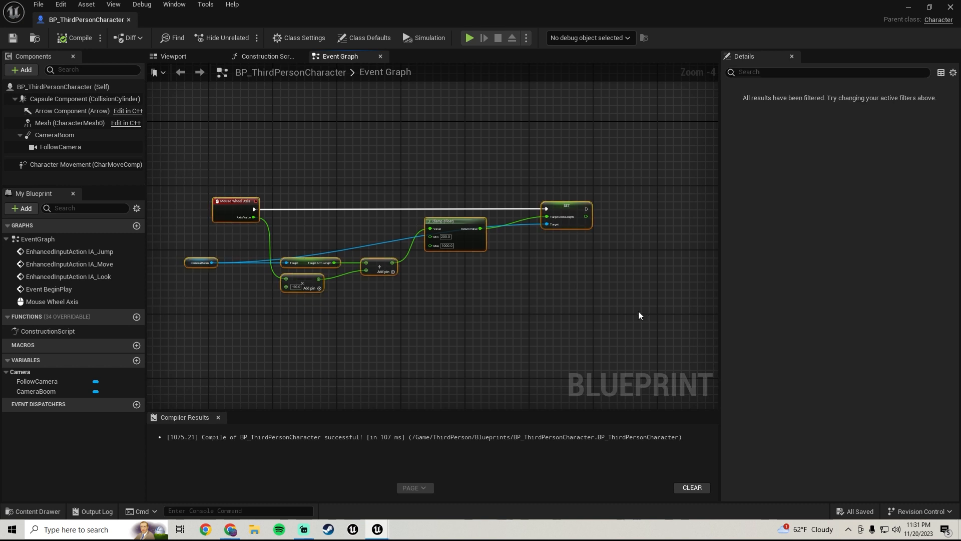
{"action": "type", "text": "Camera Zoom"}
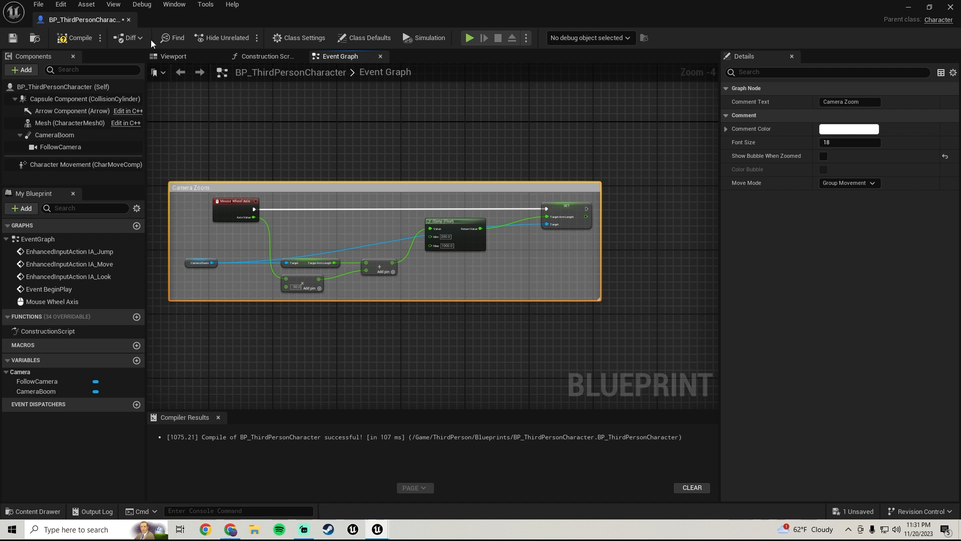
{"action": "left_click", "coordinate": [73, 38]}
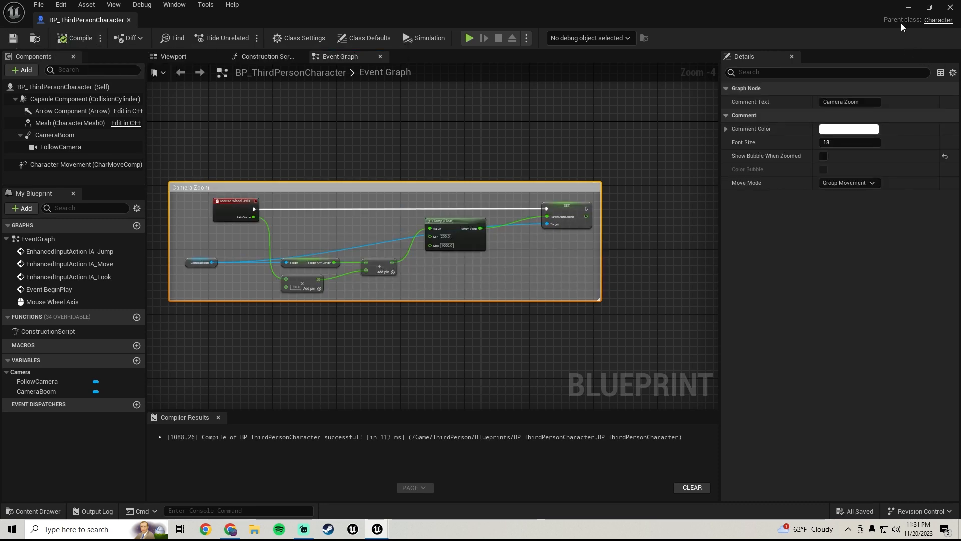